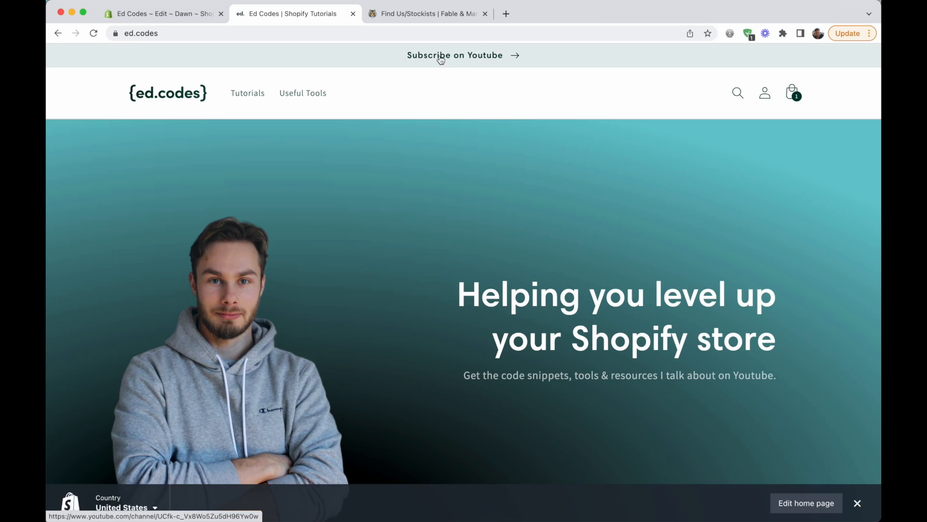
Try the YouTube and Instagram links on the storefront and come back to the store each time.
click(455, 55)
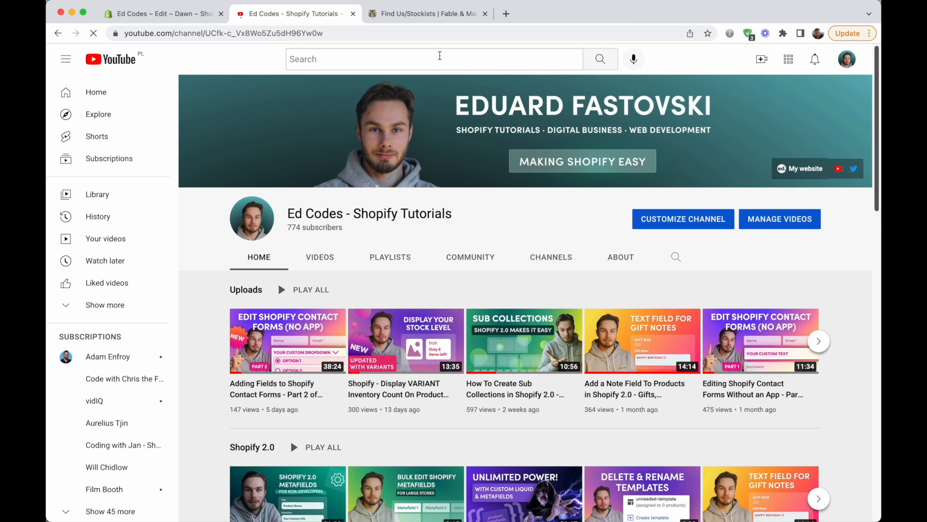
click(295, 13)
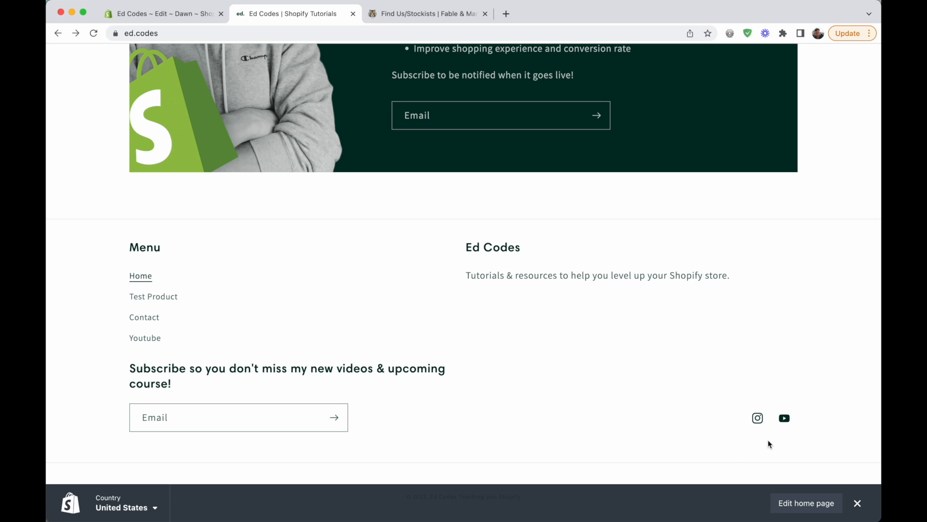
mouse_move(757, 439)
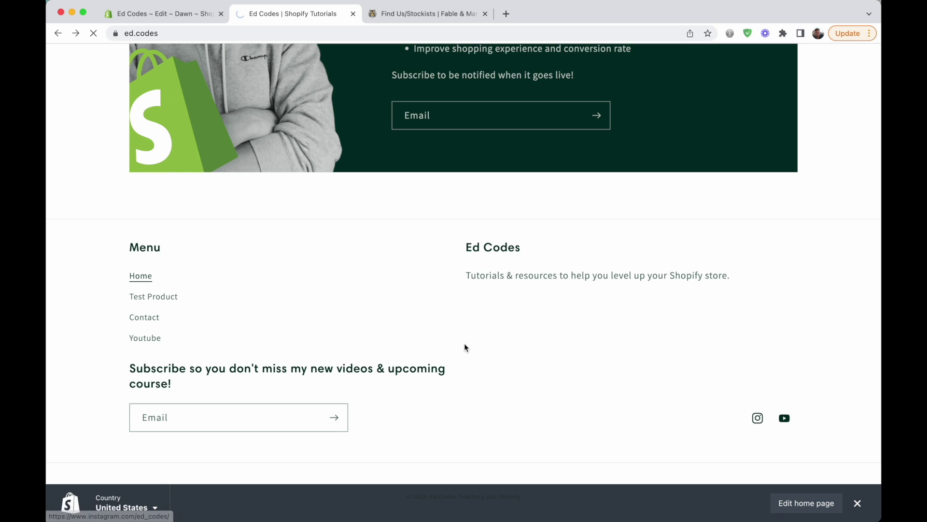
click(756, 418)
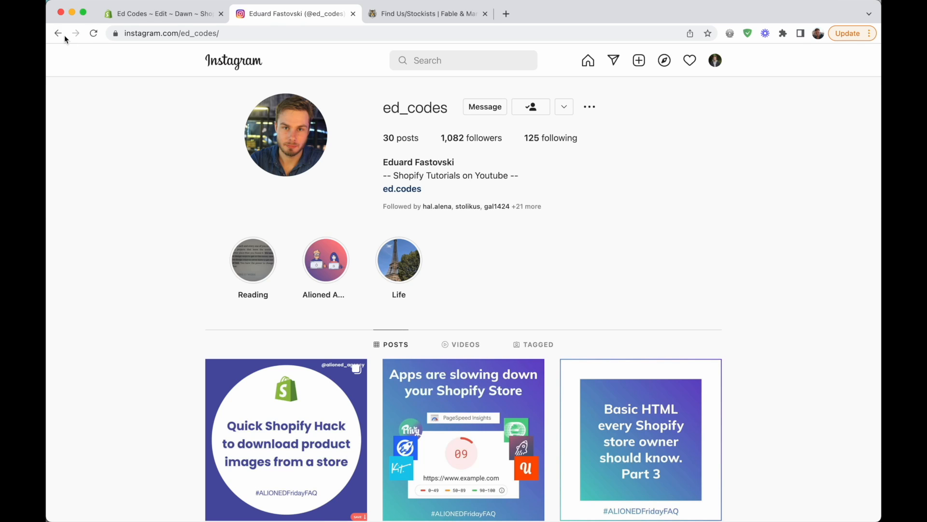
click(403, 189)
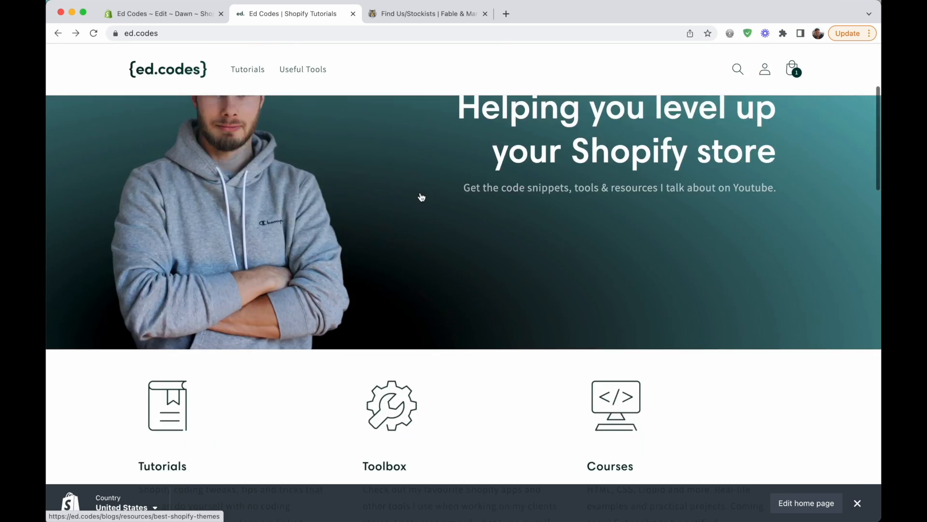
scroll(up, 3)
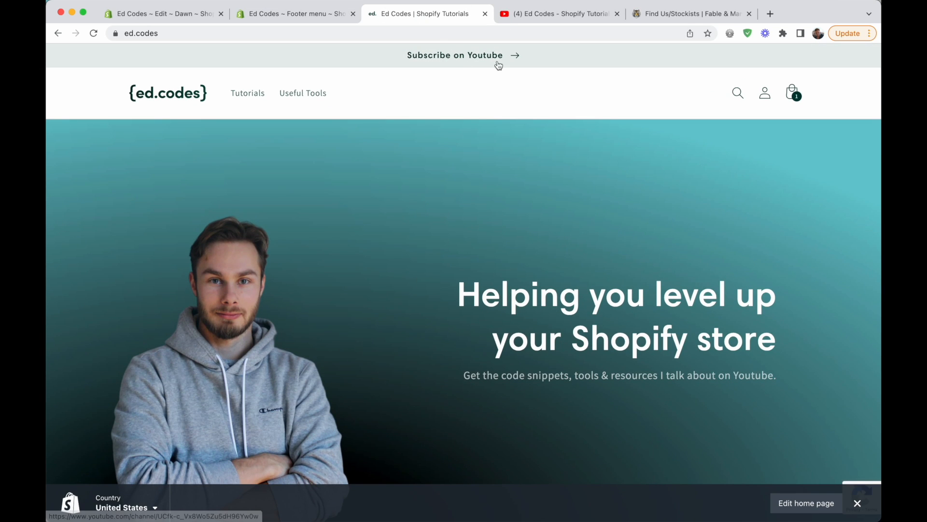
mouse_move(247, 93)
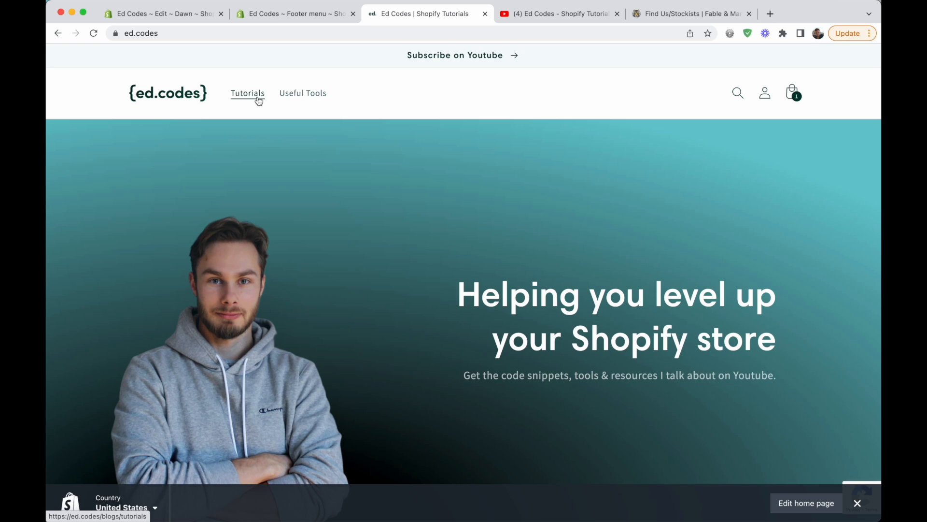
mouse_move(303, 93)
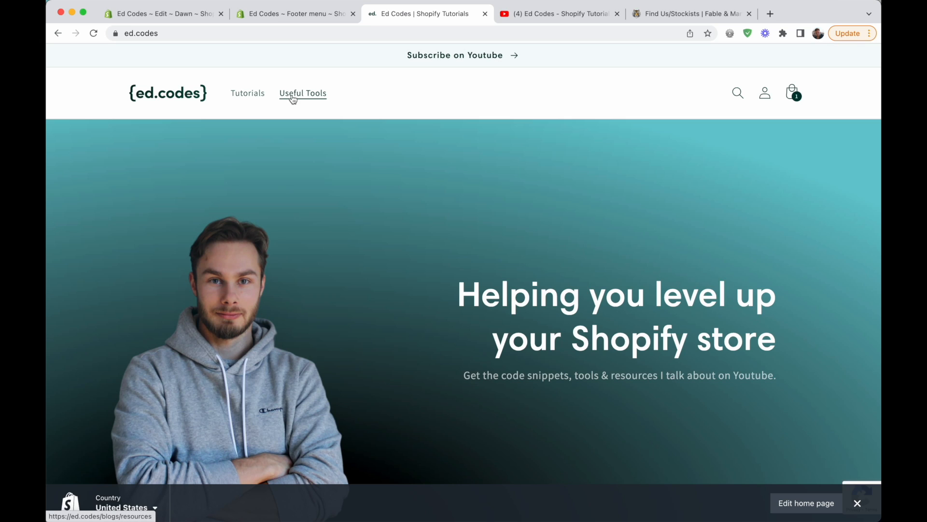
mouse_move(339, 94)
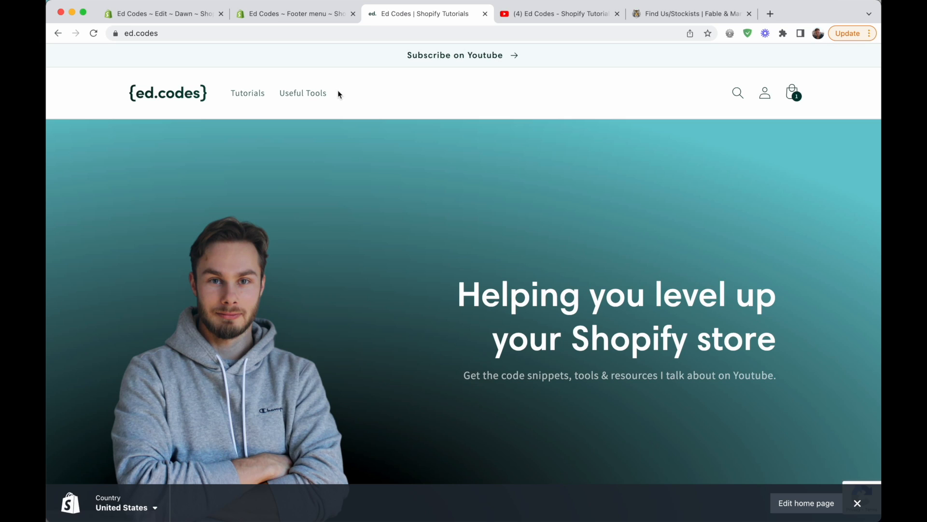
mouse_move(340, 102)
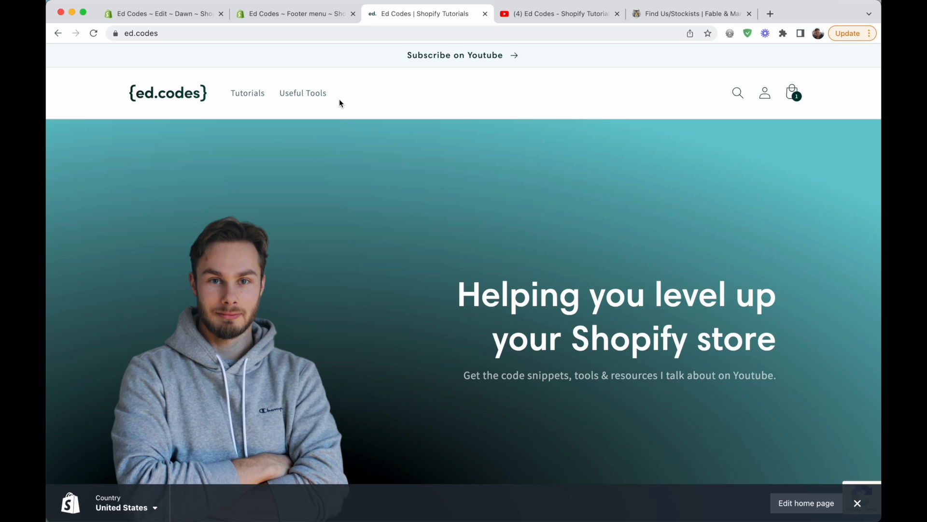
mouse_move(346, 85)
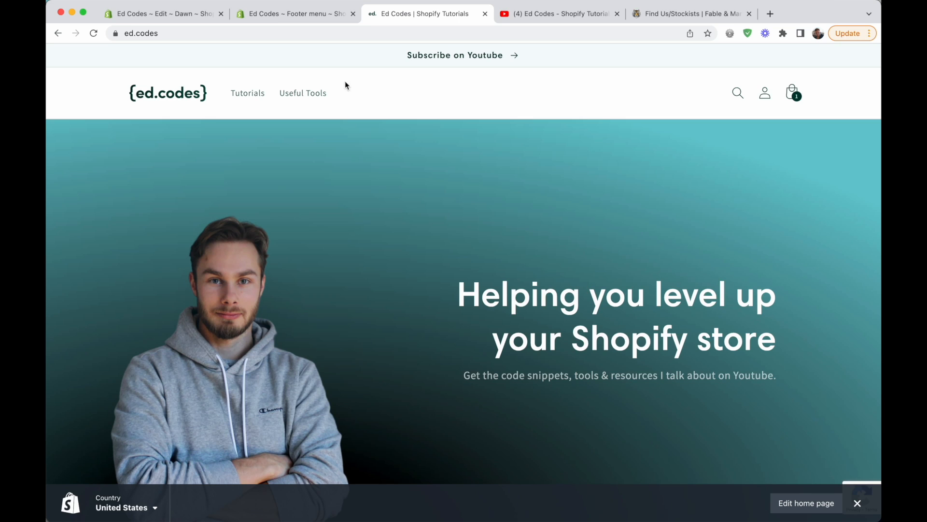
mouse_move(376, 108)
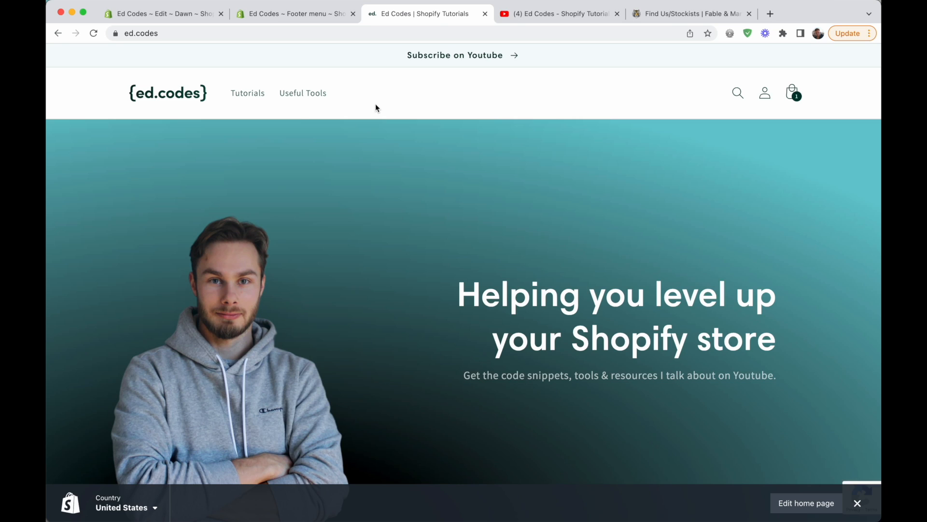
Inspect the Youtube item in the footer menu settings without changing it.
click(294, 13)
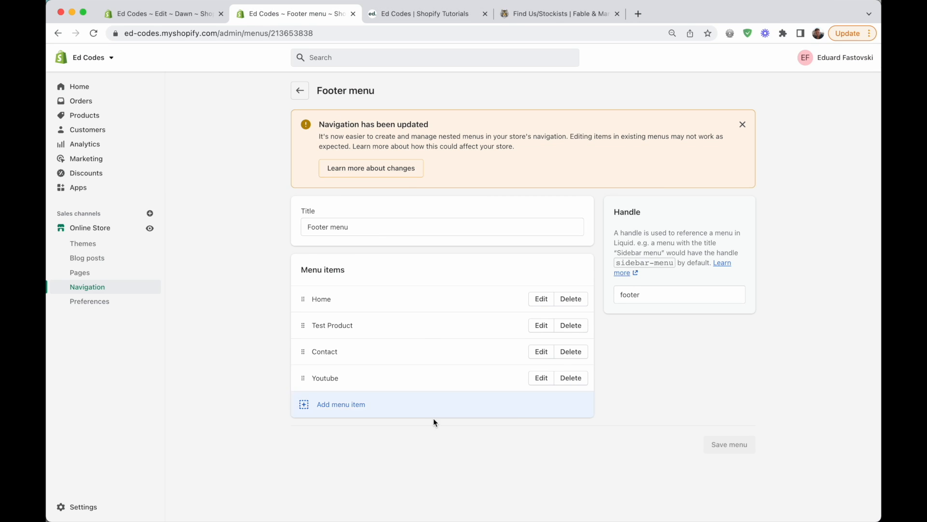
click(540, 377)
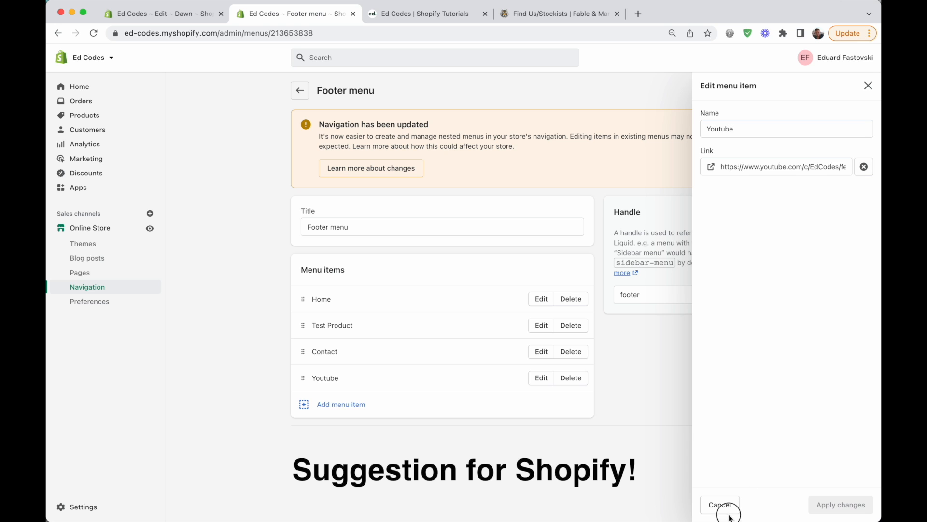
click(719, 504)
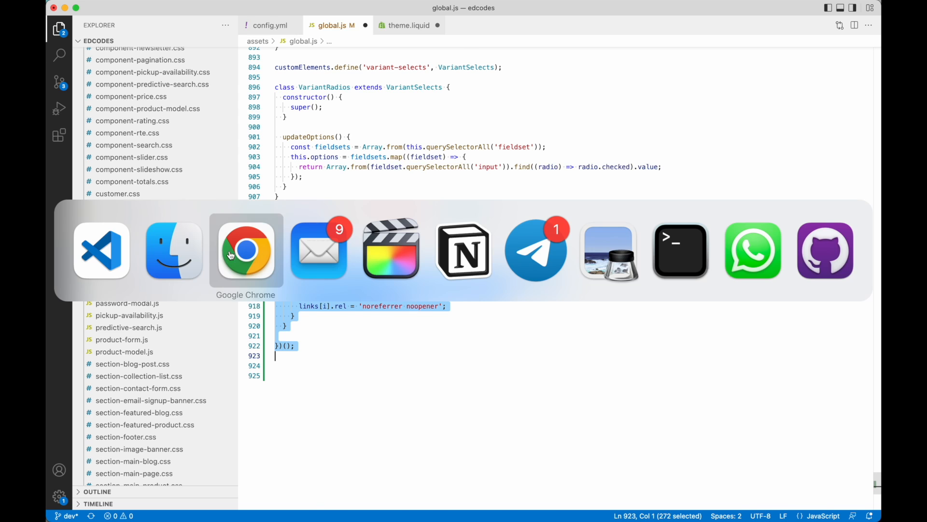
Switch to Chrome on the ed.codes homepage and head to the Tutorials blog.
click(245, 250)
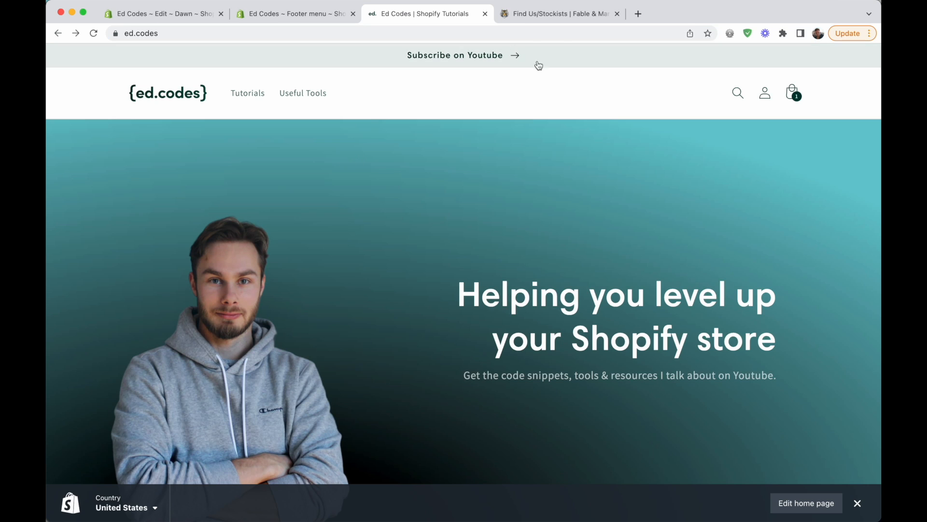
mouse_move(432, 333)
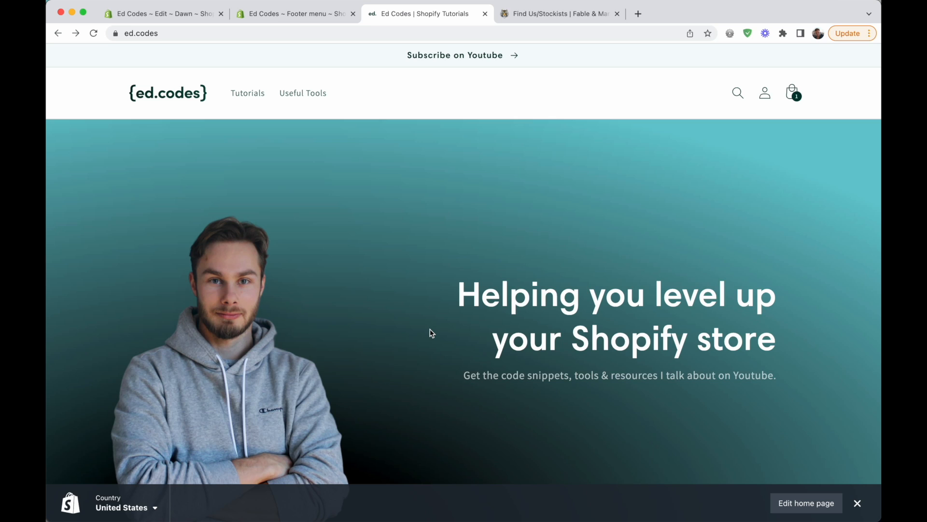
mouse_move(533, 292)
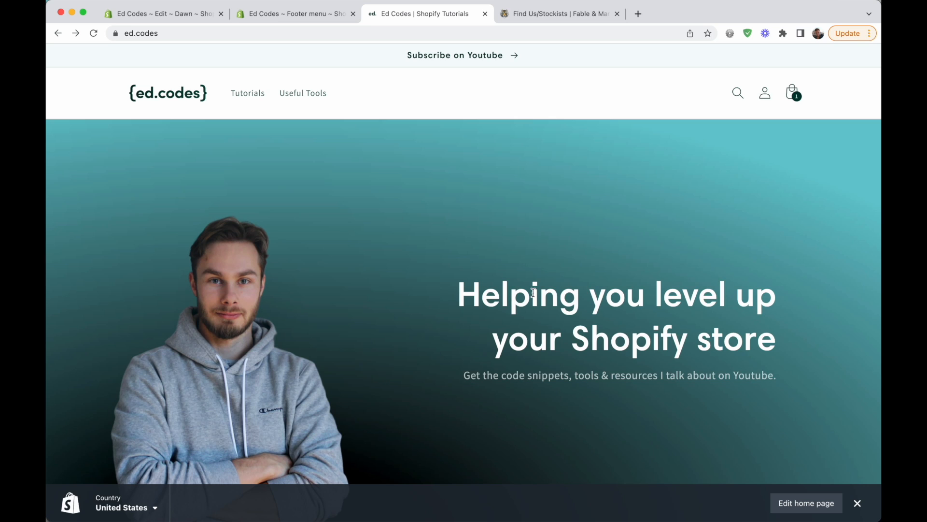
mouse_move(235, 118)
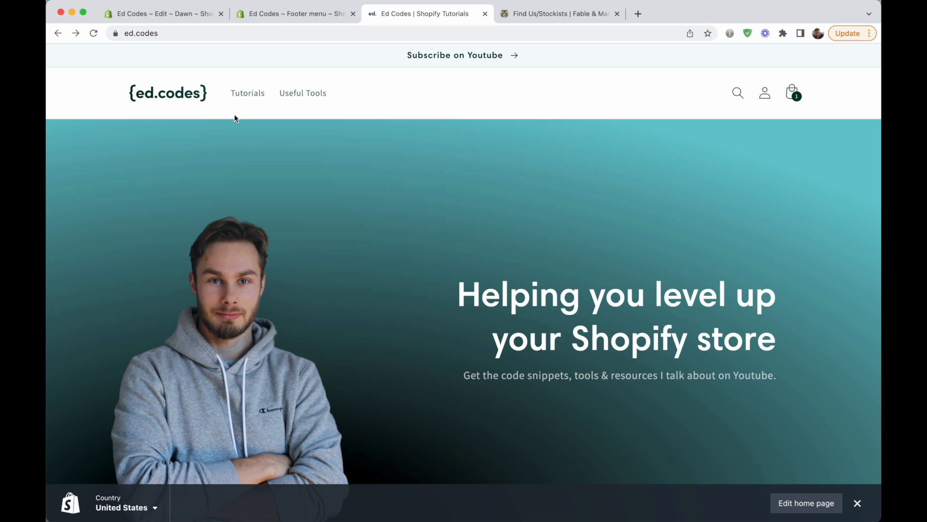
click(247, 93)
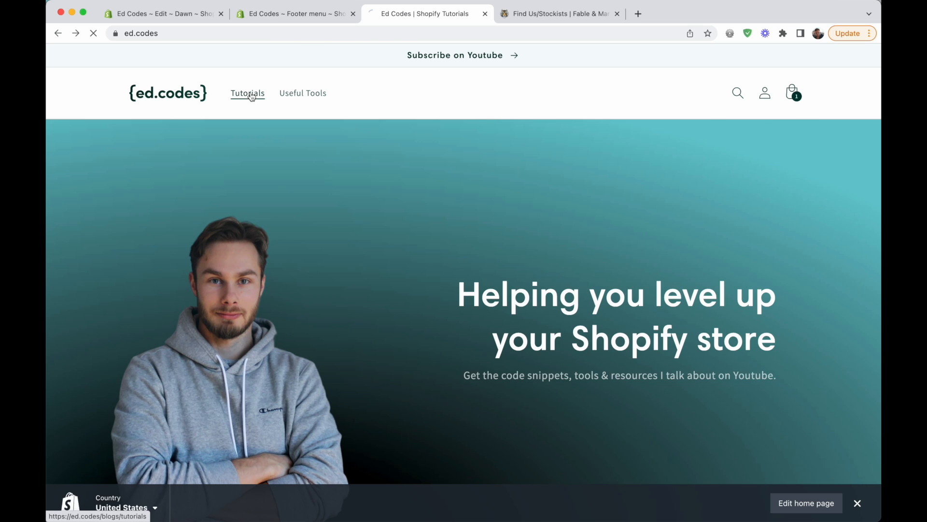
Open the 'Open External Links in New Tab' tutorial, then move to the admin Themes page.
click(248, 93)
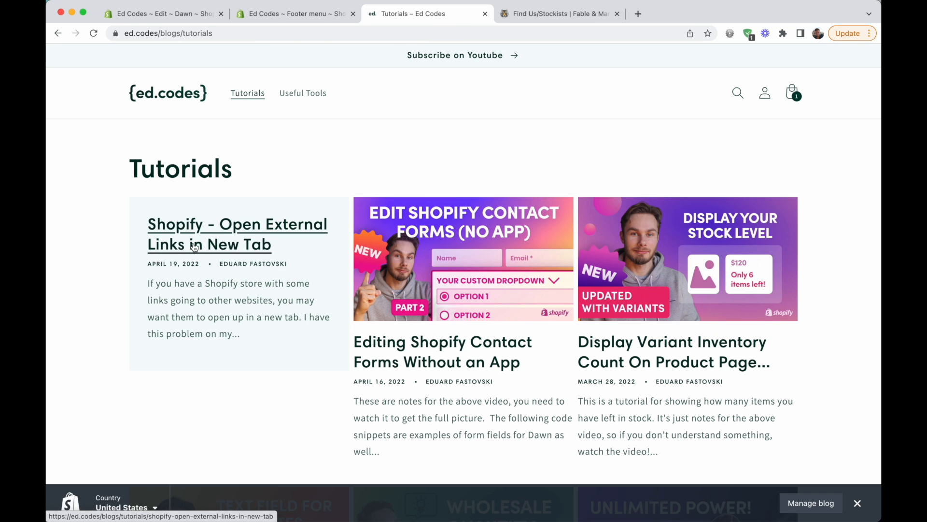
mouse_move(235, 251)
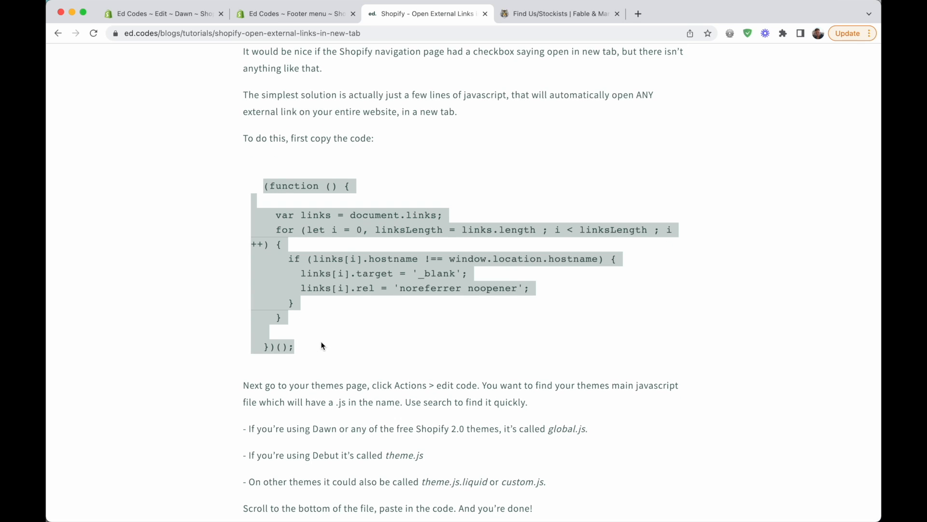
mouse_move(352, 342)
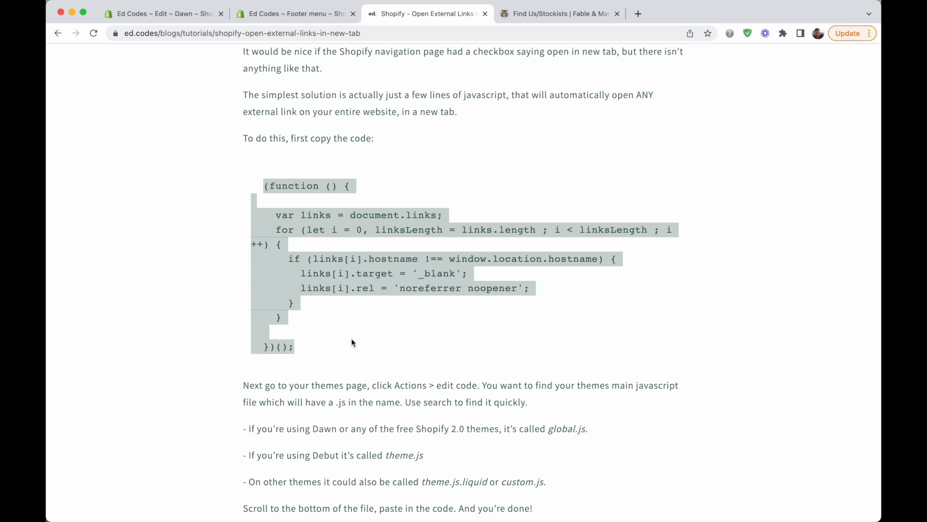
click(163, 13)
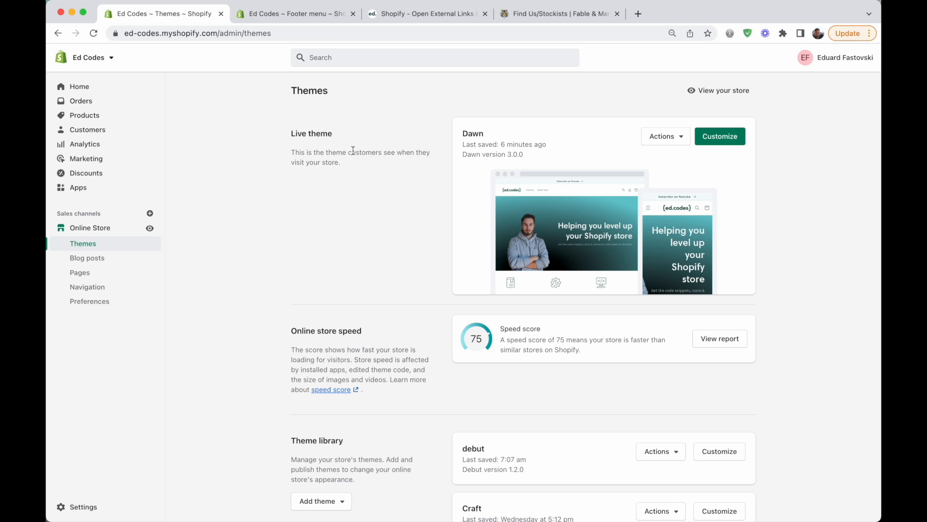
mouse_move(354, 150)
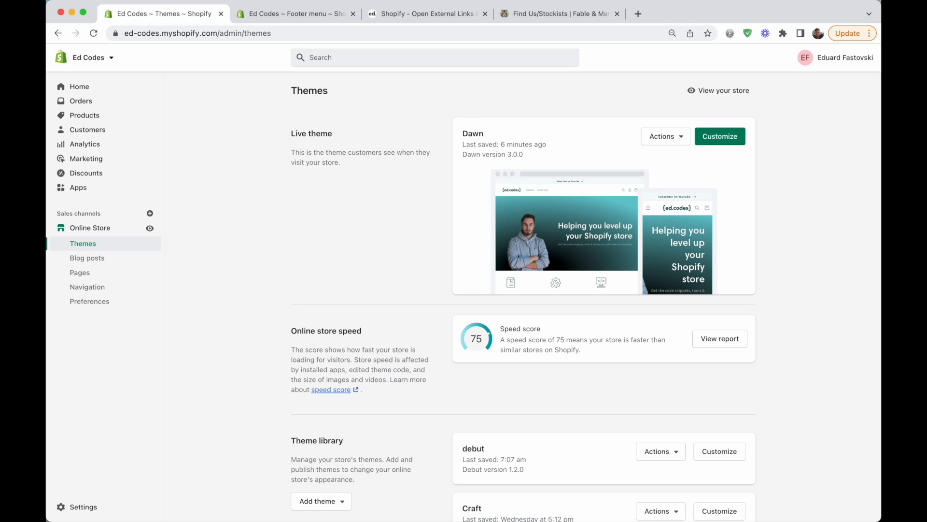
Choose Edit code from the live Dawn theme's Actions menu.
click(665, 136)
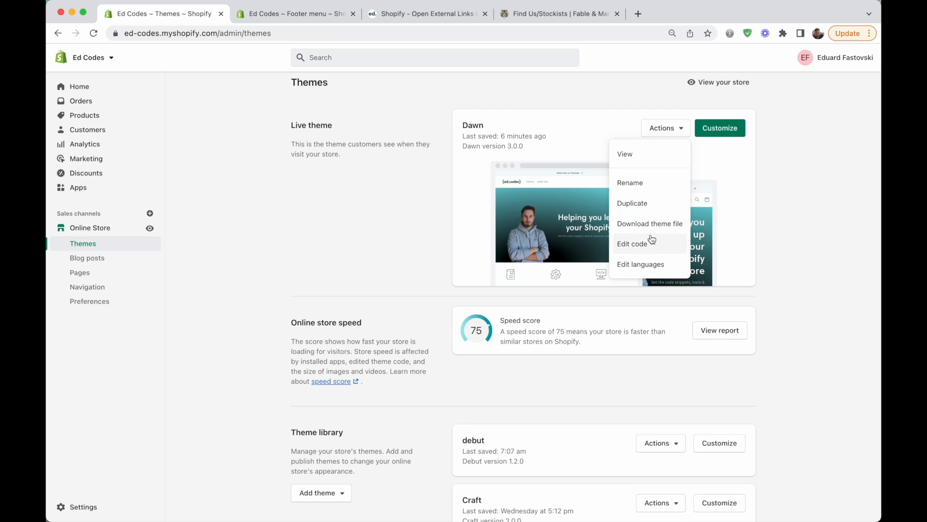
click(632, 243)
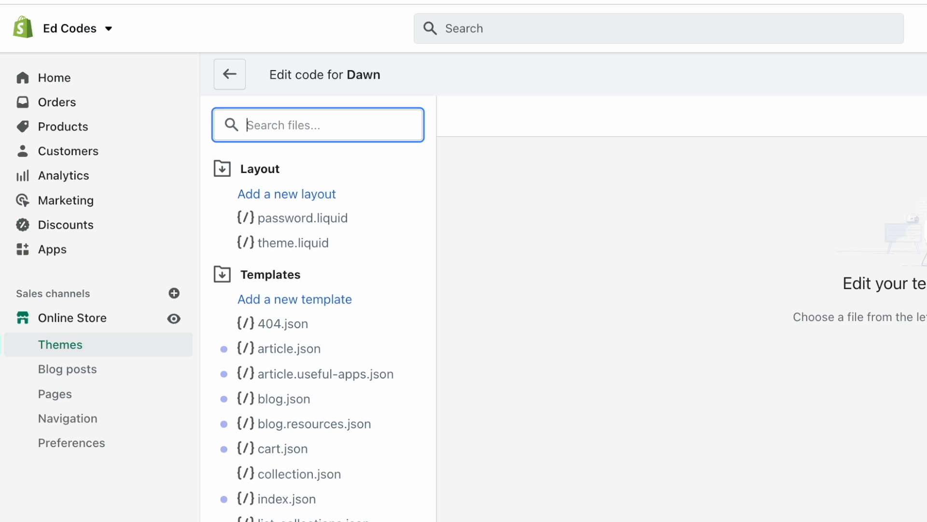
Filter theme files by '.js' and scroll the Assets list until global.js shows.
text(.js)
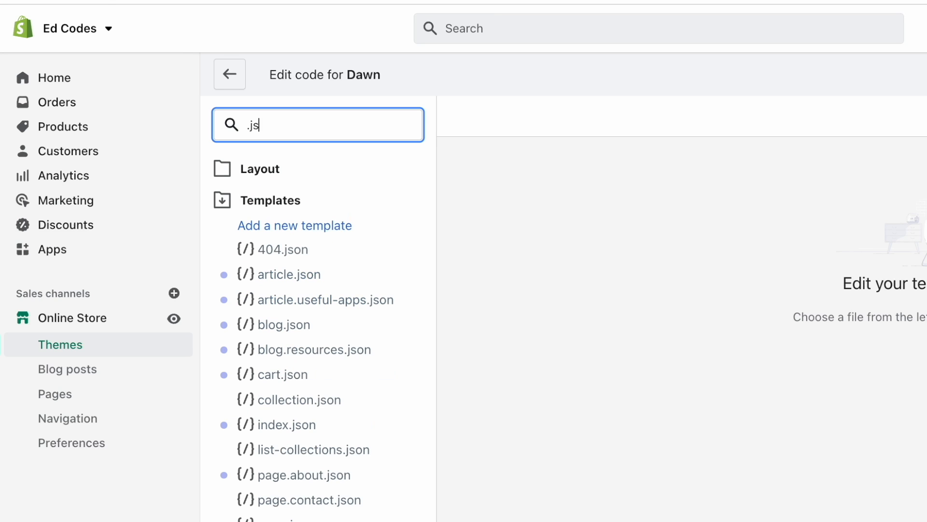
text(.liquid)
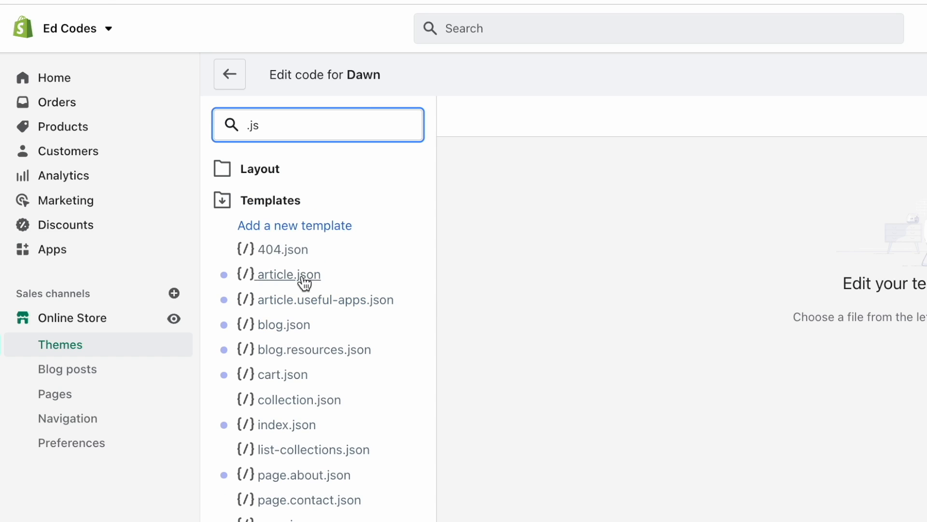
scroll(down, 3)
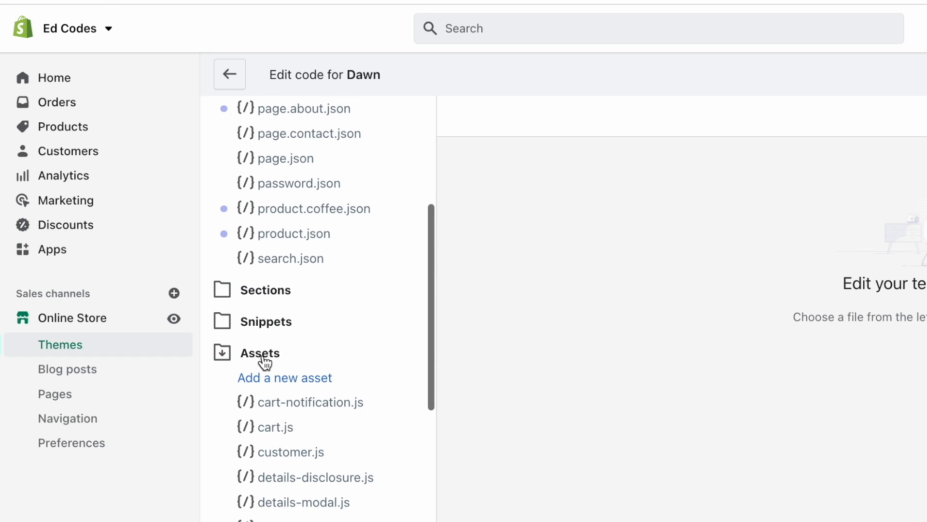
scroll(down, 3)
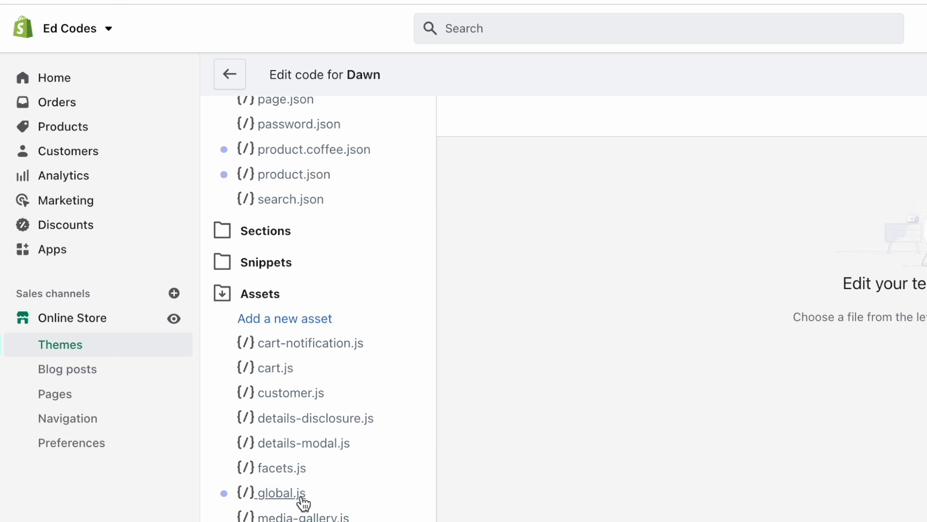
Open global.js from the Dawn theme's Assets for editing.
click(280, 493)
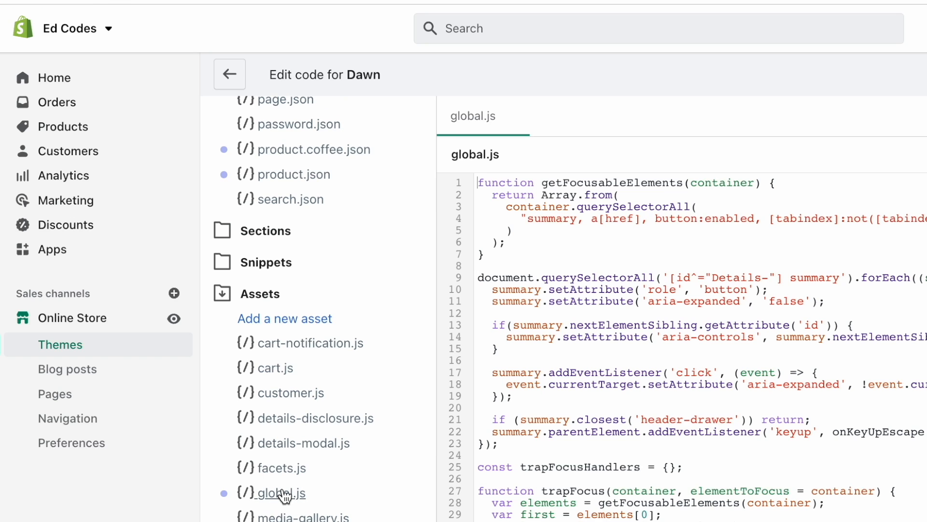
text(.js)
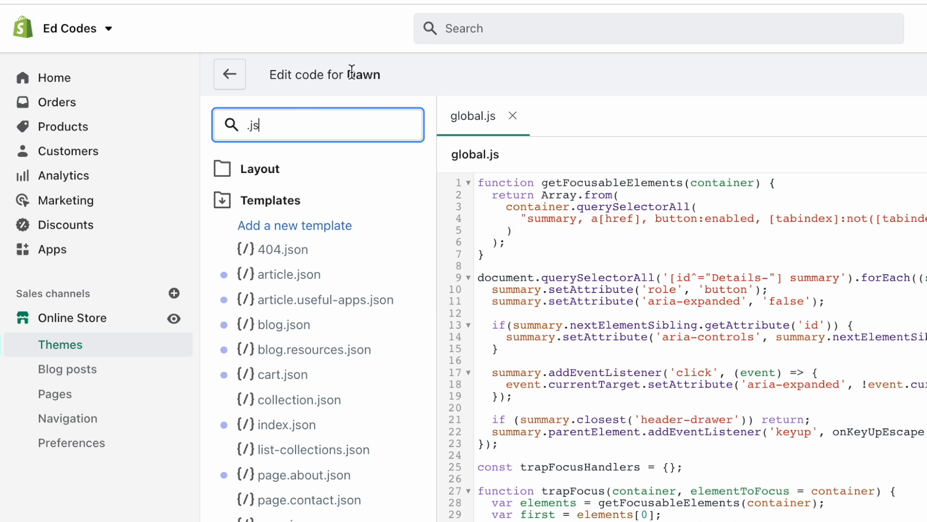
mouse_move(390, 79)
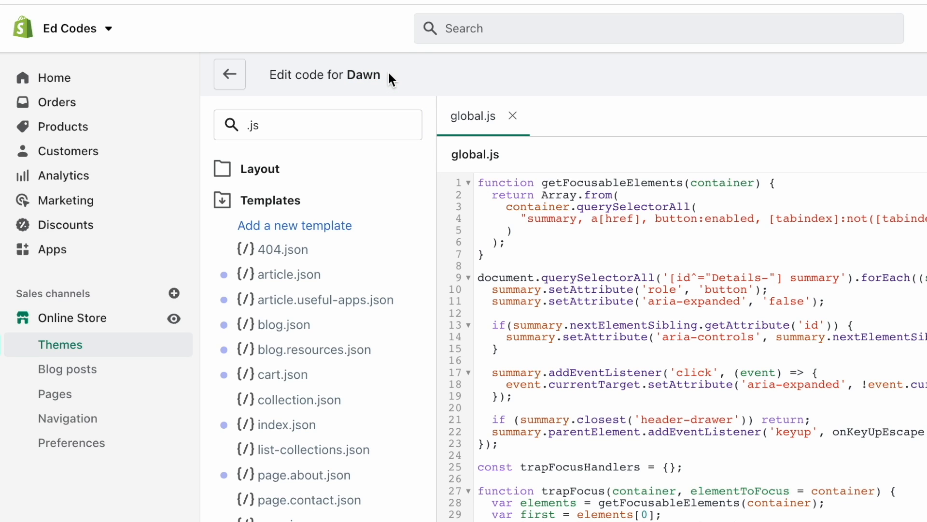
click(318, 124)
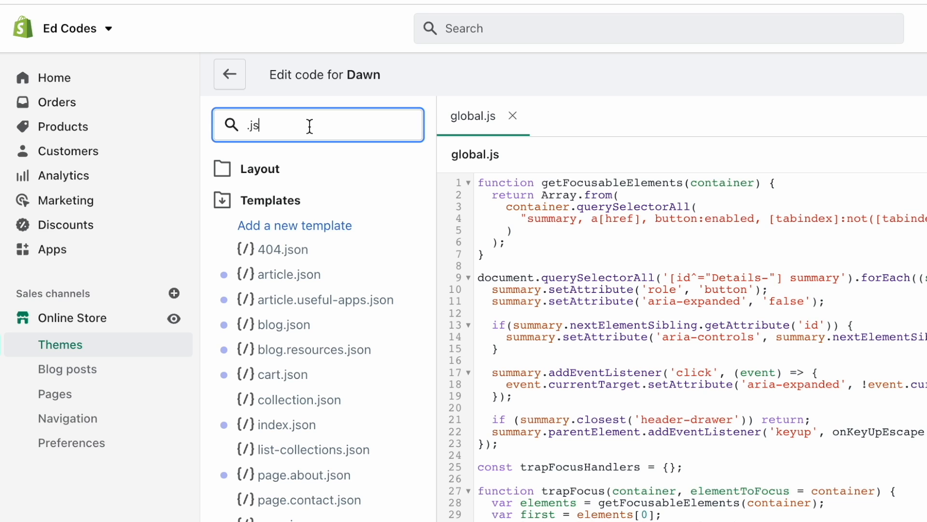
Search the file list for 'theme', '.js.liquid' and 'custom.' file names.
text(the)
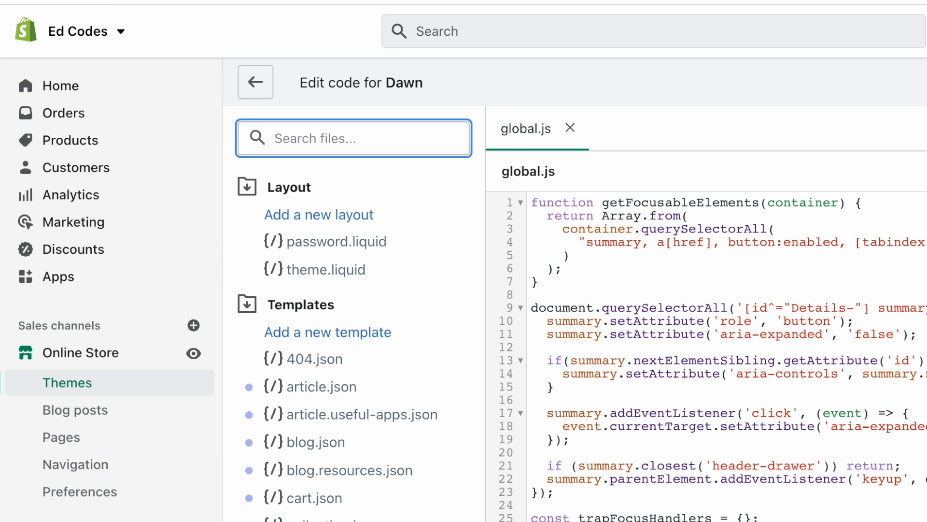
text(theme)
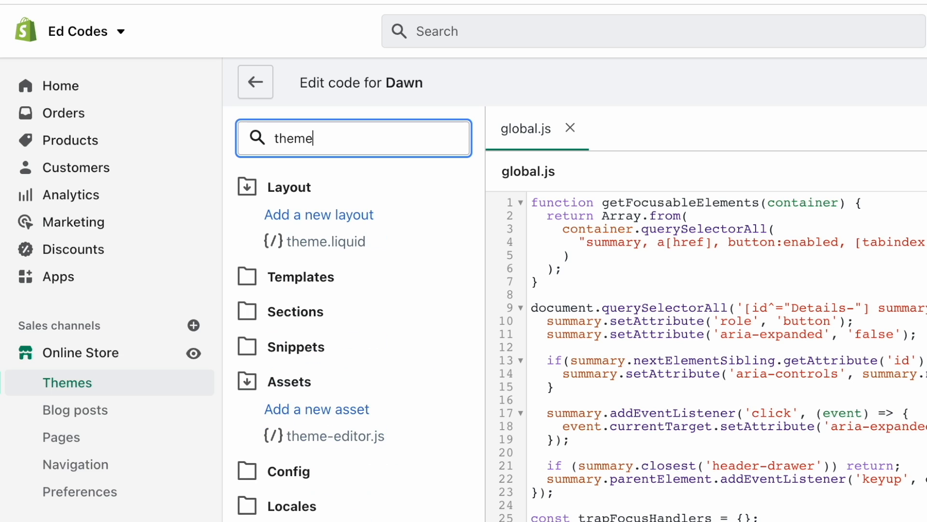
text(.js.liquid)
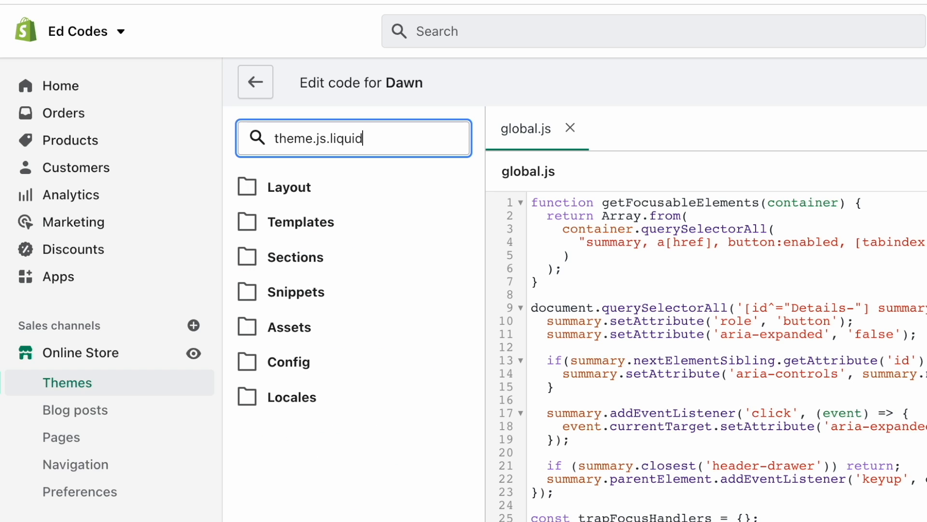
text(custom.)
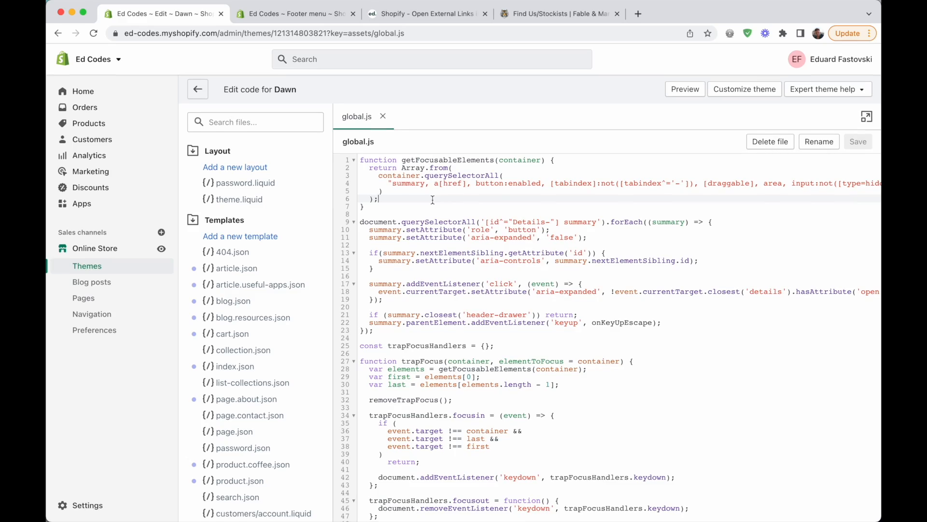
Paste the external-links function snippet at the end of global.js, save it and return to the tutorial.
scroll(down, 3)
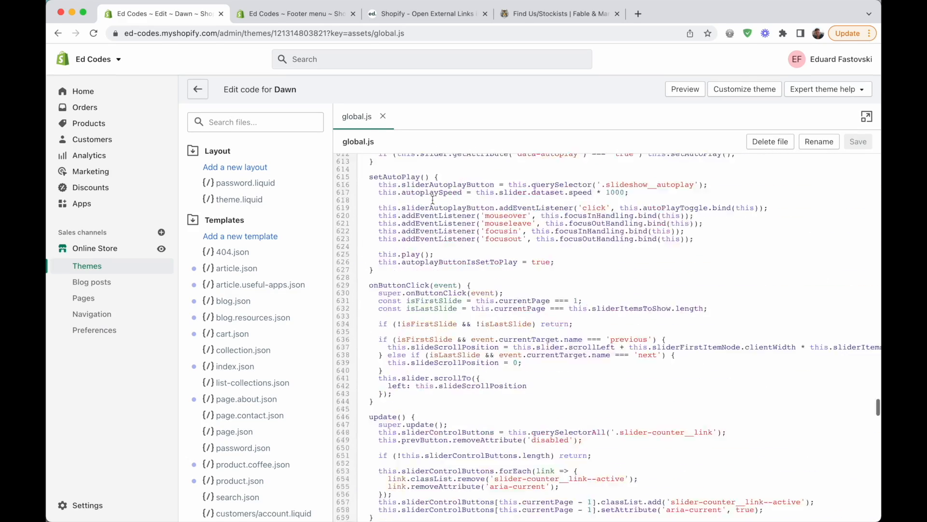
scroll(down, 3)
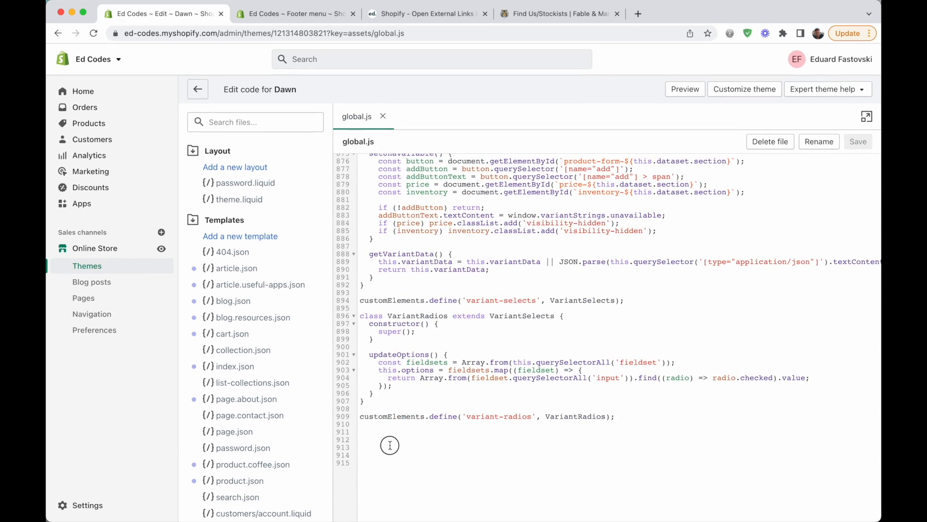
text((function () {)
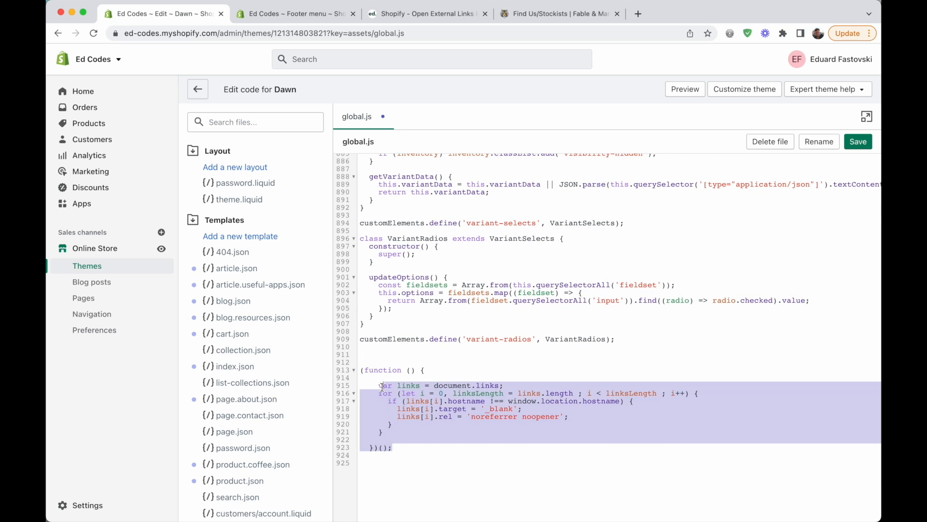
click(858, 141)
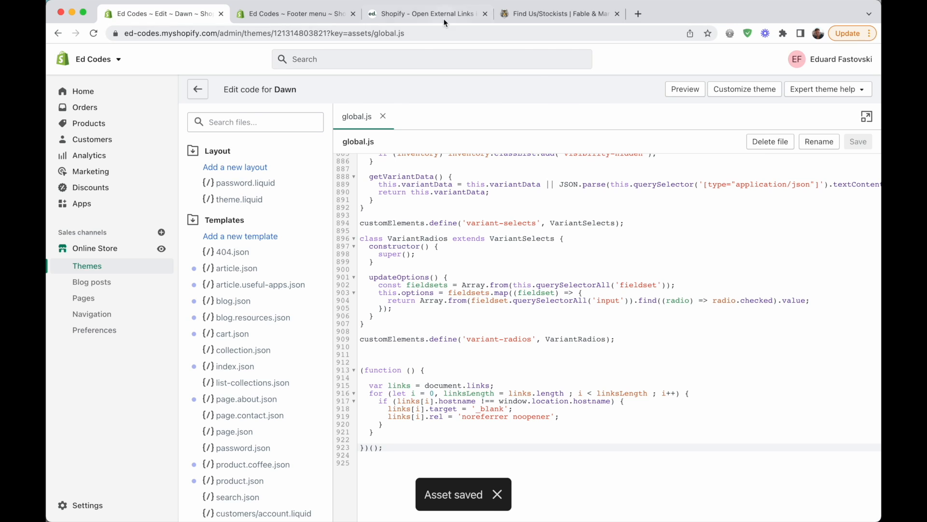
click(426, 13)
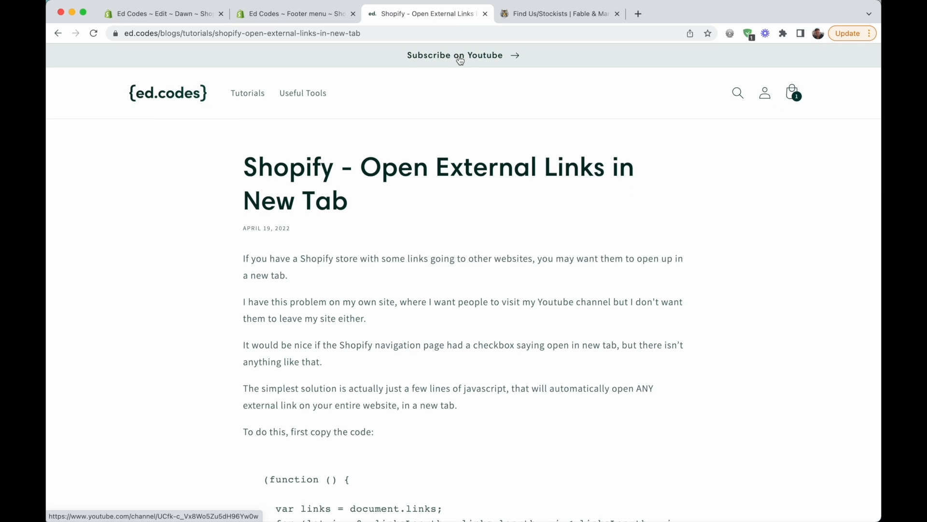
Confirm the footer YouTube link opens the channel in a new tab, then return to the ed.codes page.
scroll(down, 3)
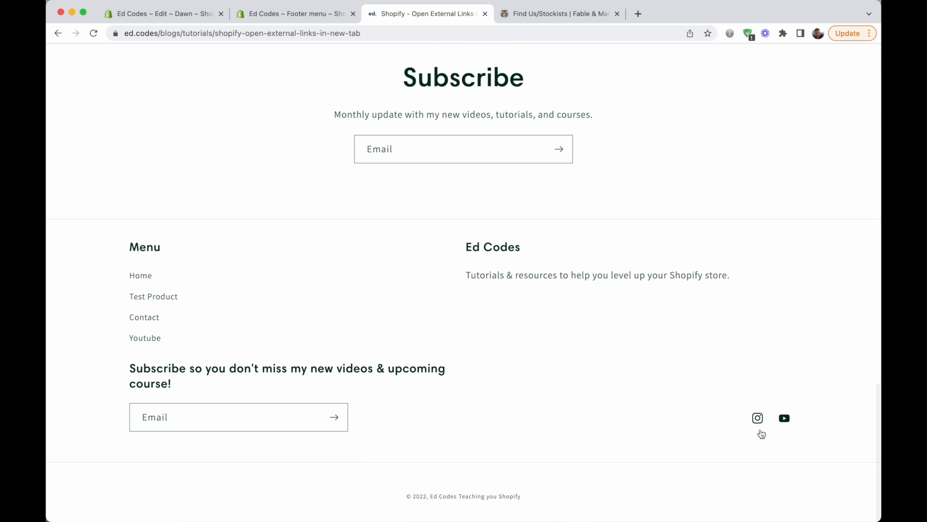
click(757, 419)
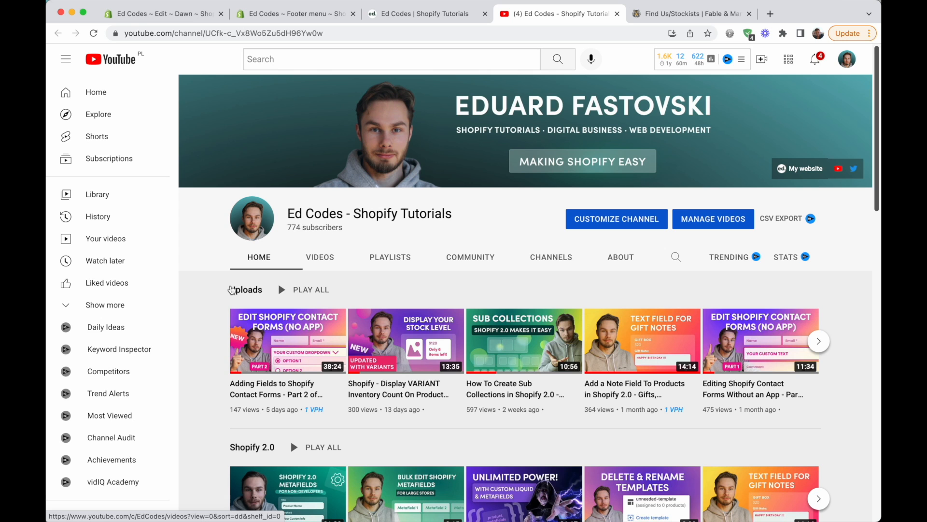
scroll(down, 3)
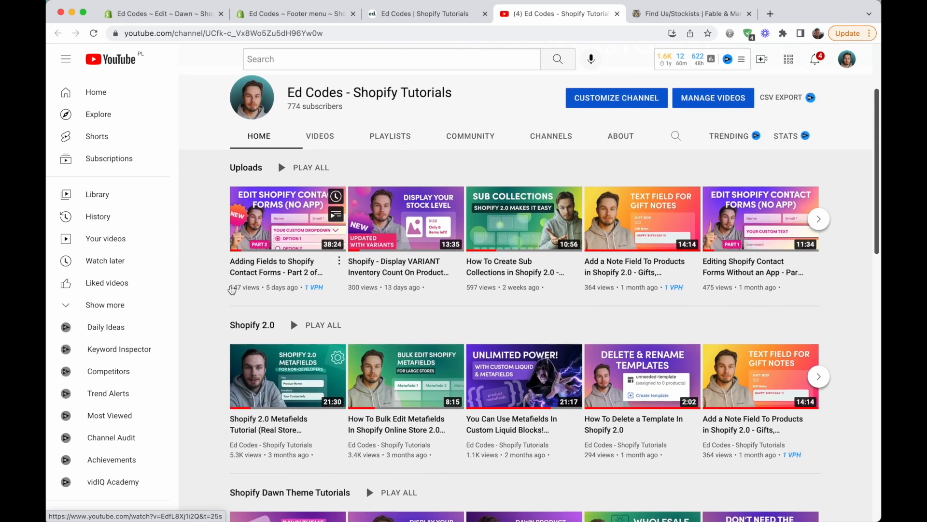
scroll(down, 3)
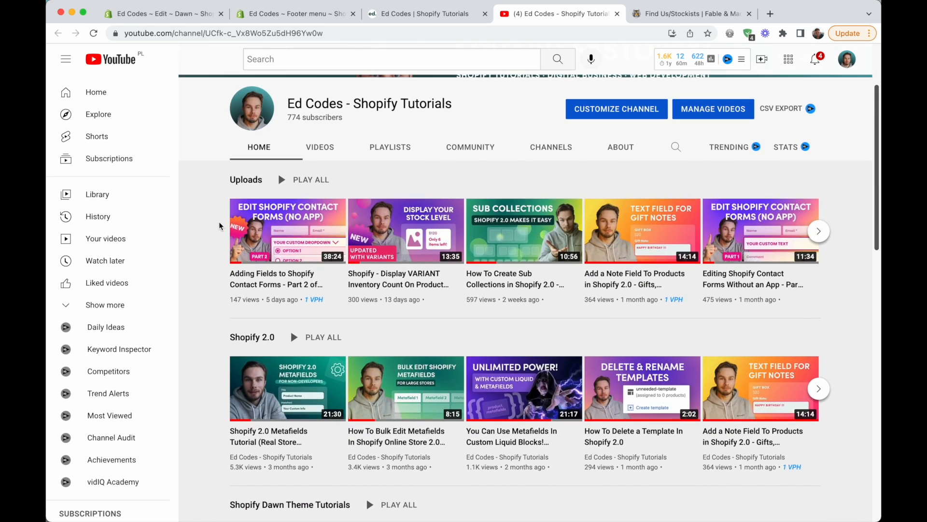
click(426, 13)
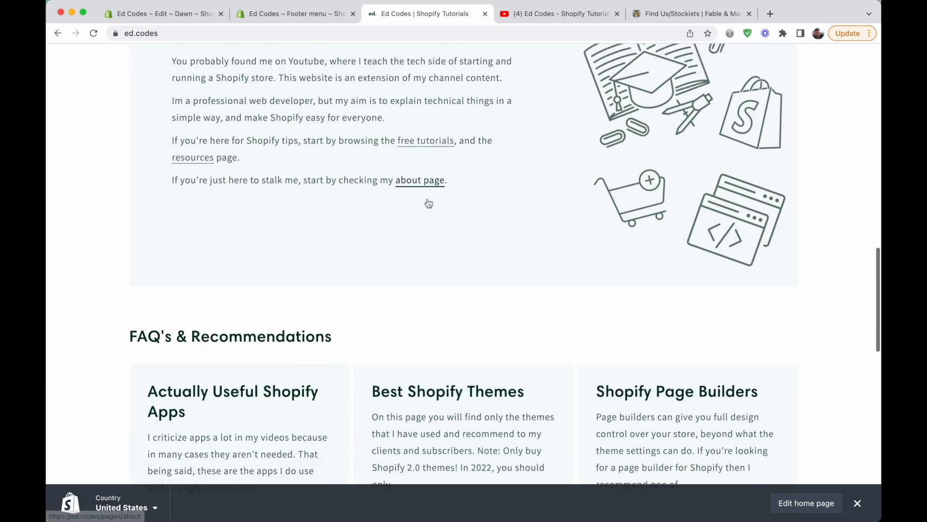
scroll(down, 3)
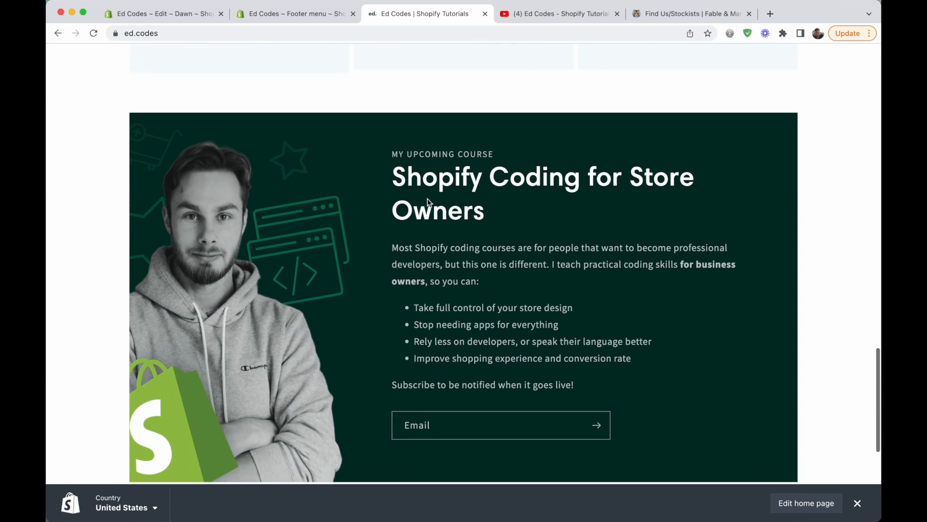
scroll(down, 3)
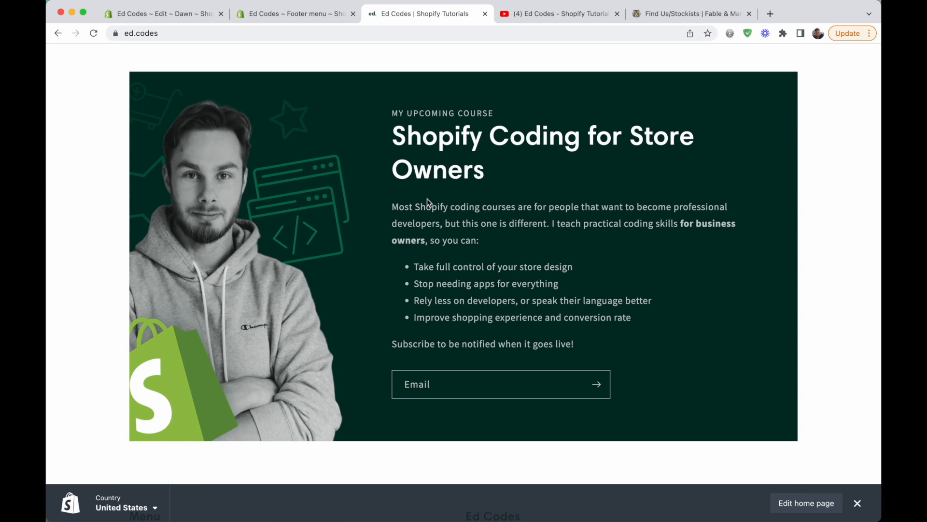
mouse_move(416, 155)
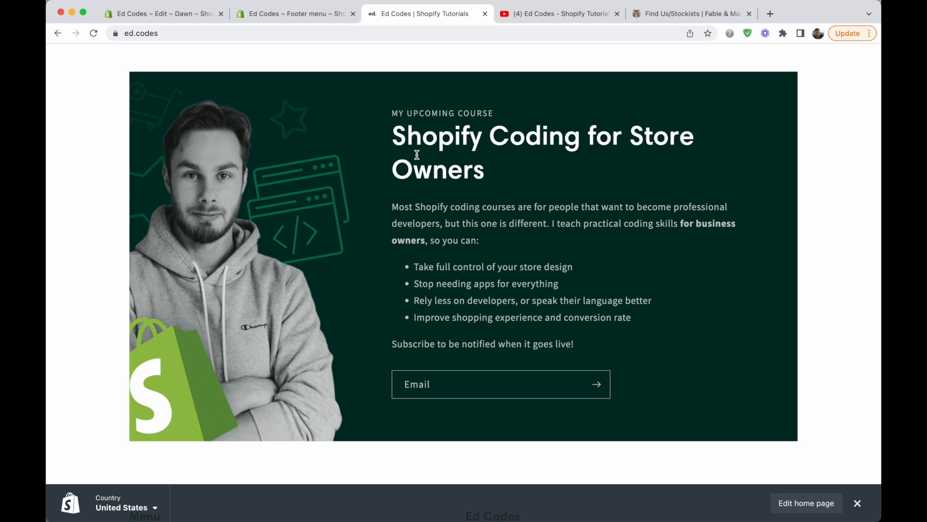
click(485, 384)
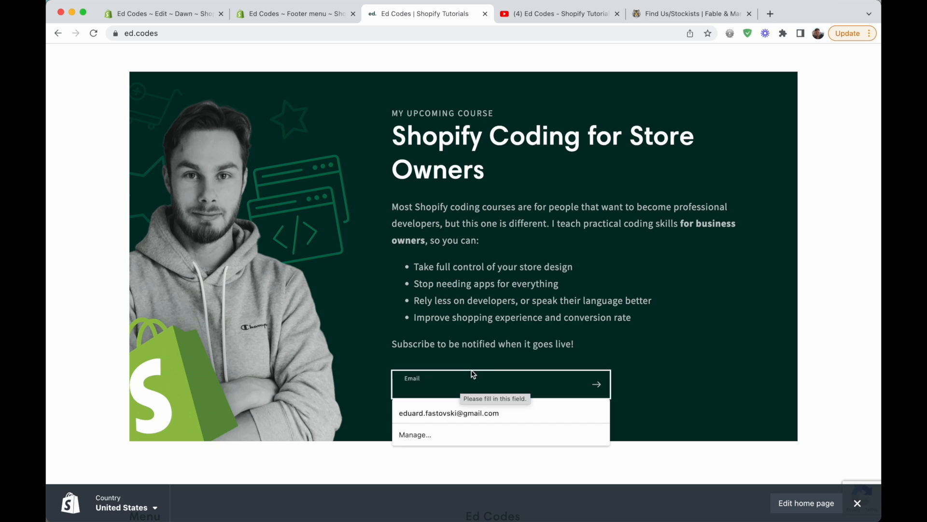
click(500, 384)
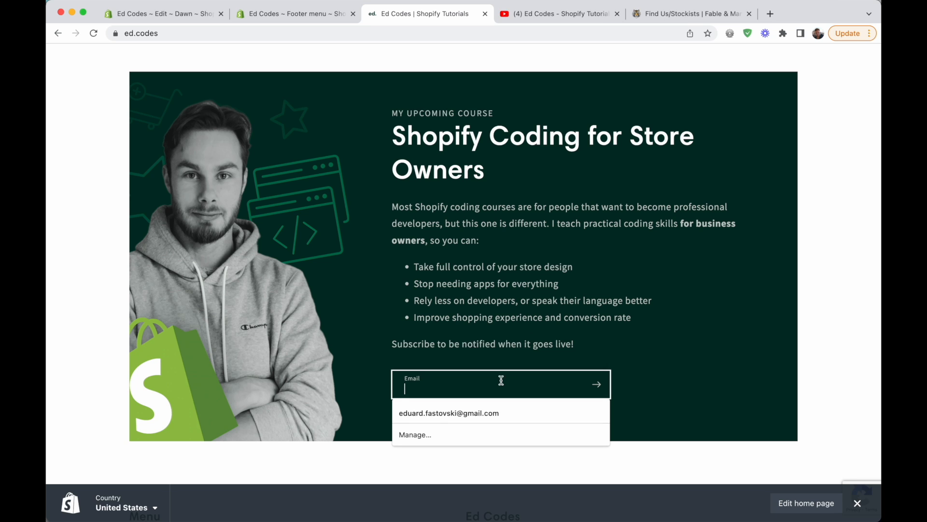
click(652, 392)
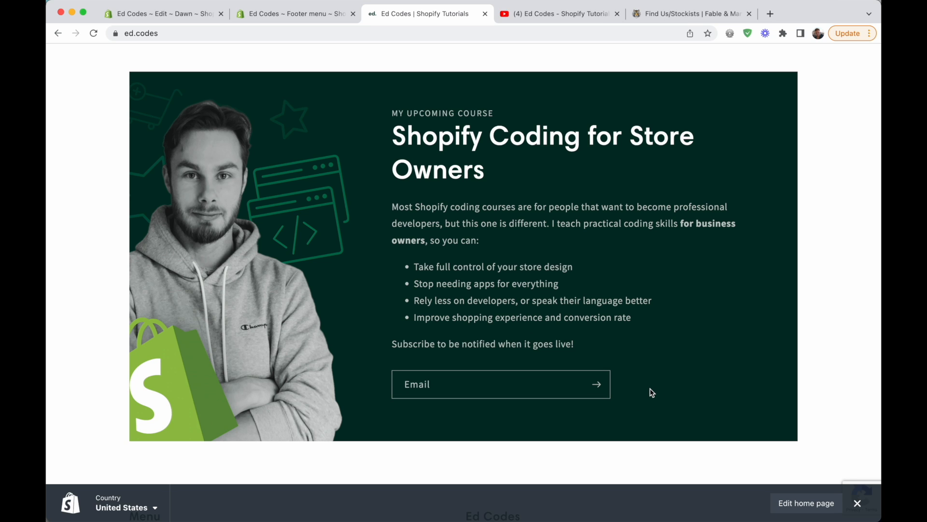
mouse_move(736, 272)
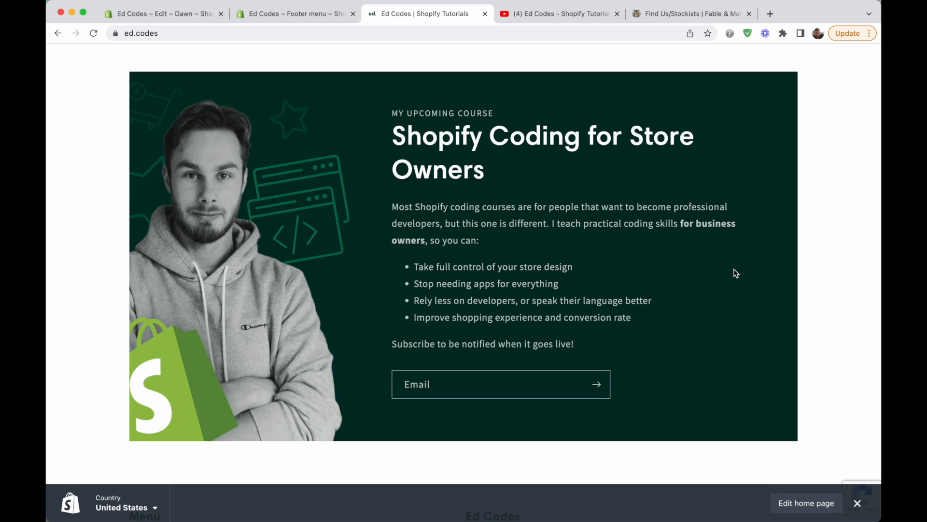